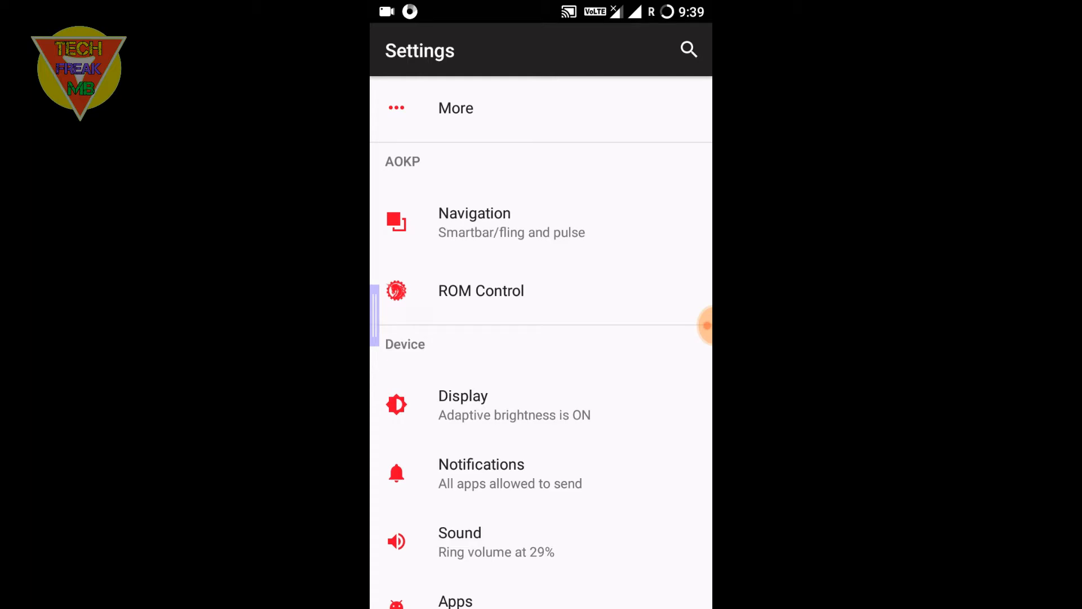
# Open About phone to view AOKP version, model 2014818 and Android 7.1.2.
pyautogui.scroll(-3)
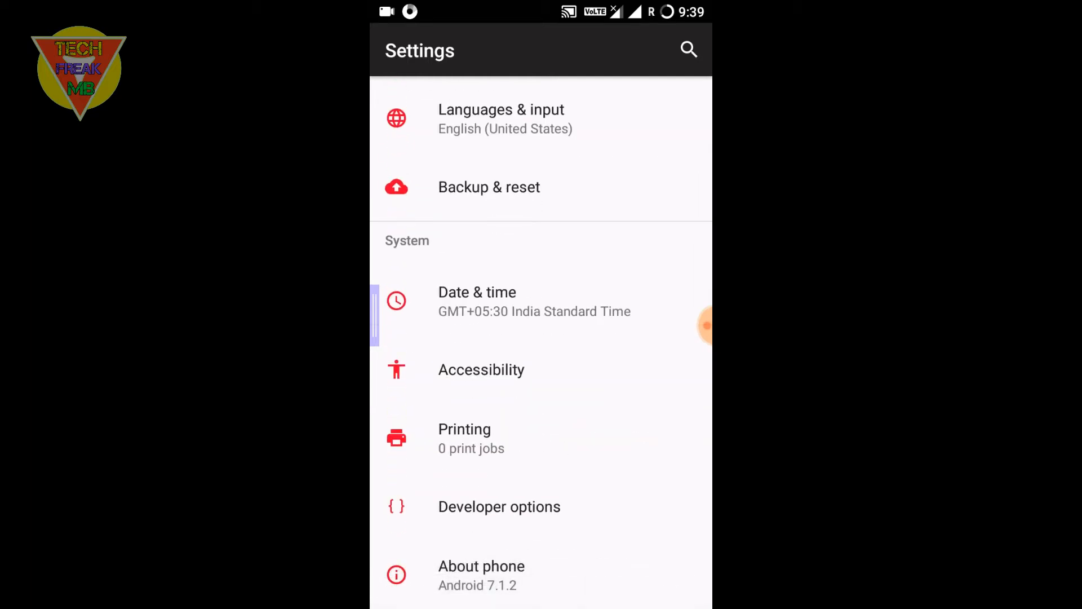
pyautogui.click(481, 566)
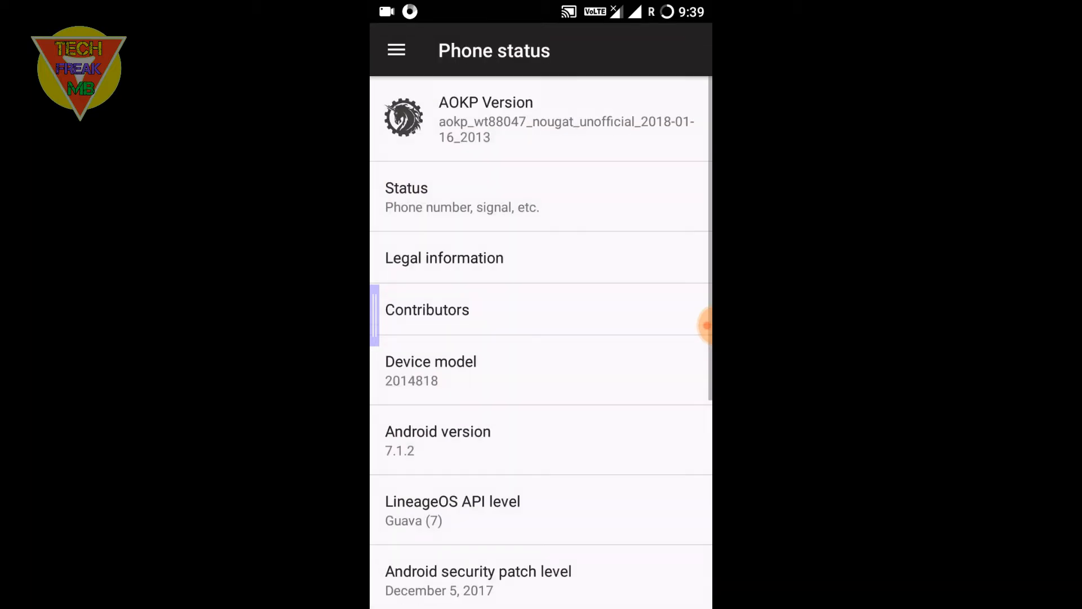
pyautogui.scroll(-3)
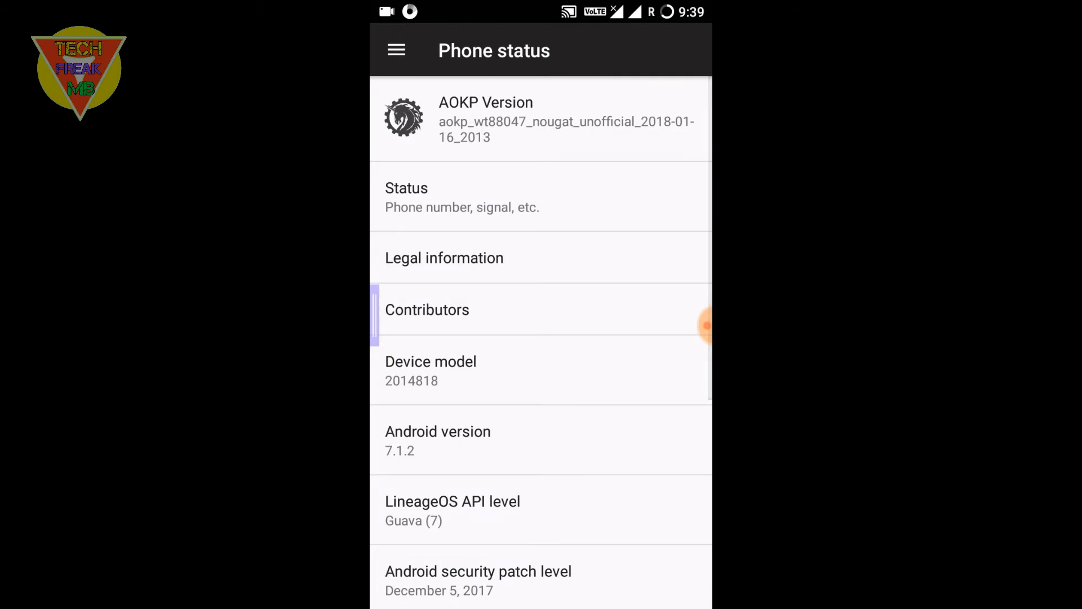
# Return to the main Settings list via the side drawer and scroll to AOKP entries.
pyautogui.click(395, 50)
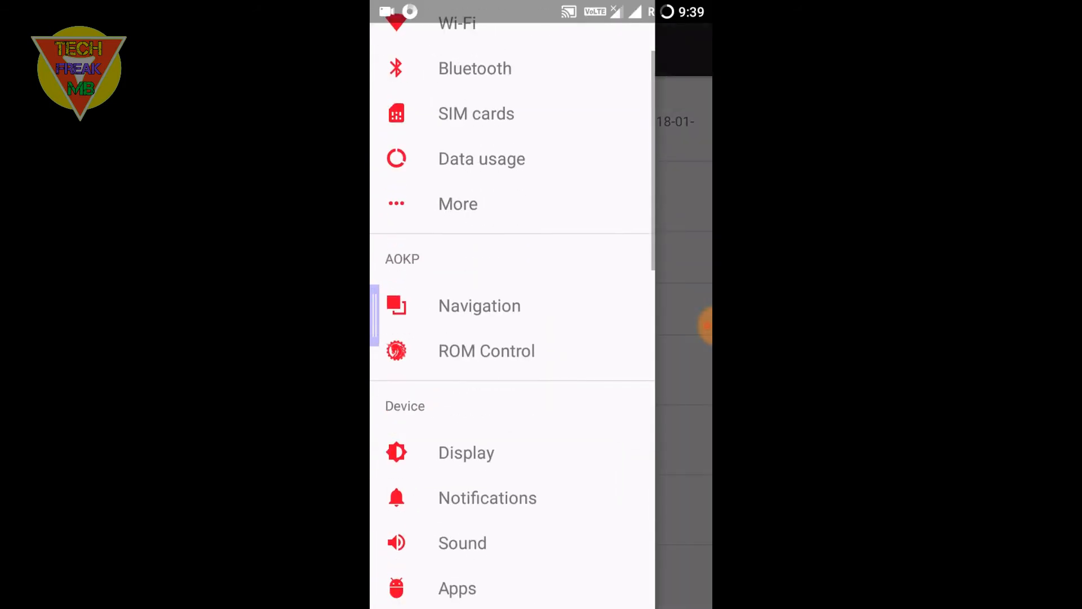
pyautogui.click(487, 350)
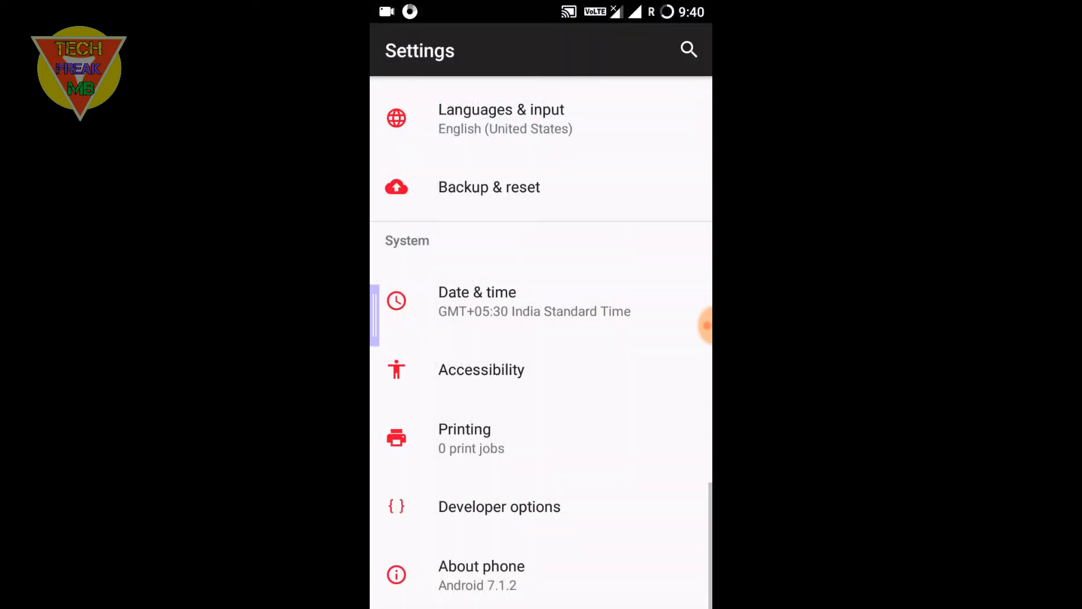
pyautogui.scroll(-3)
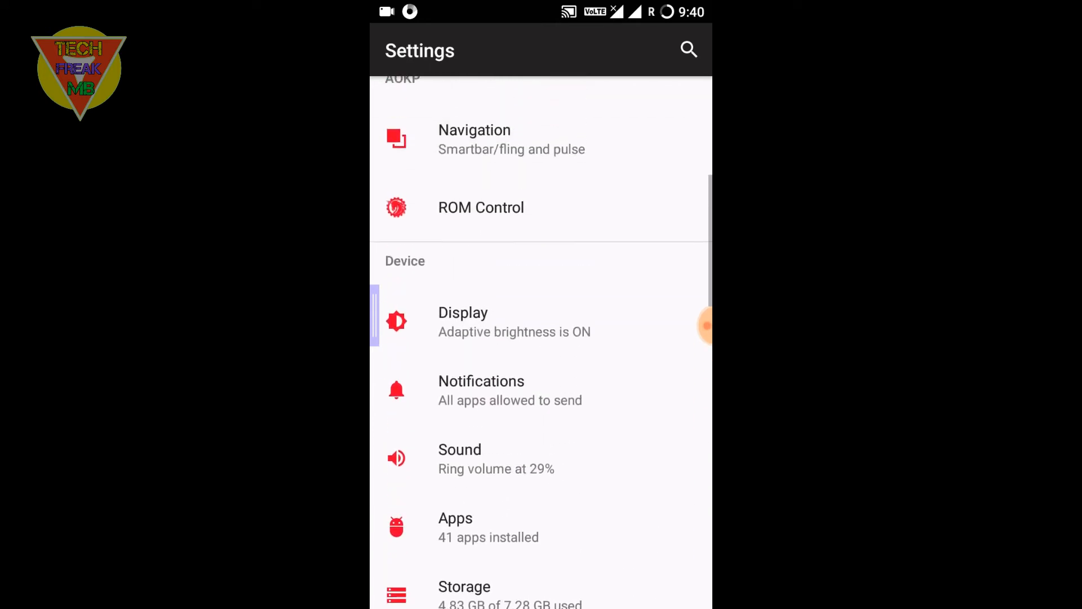
# Turn on Enable navigation bar in Navigation settings, recheck it, and return to Settings.
pyautogui.click(474, 138)
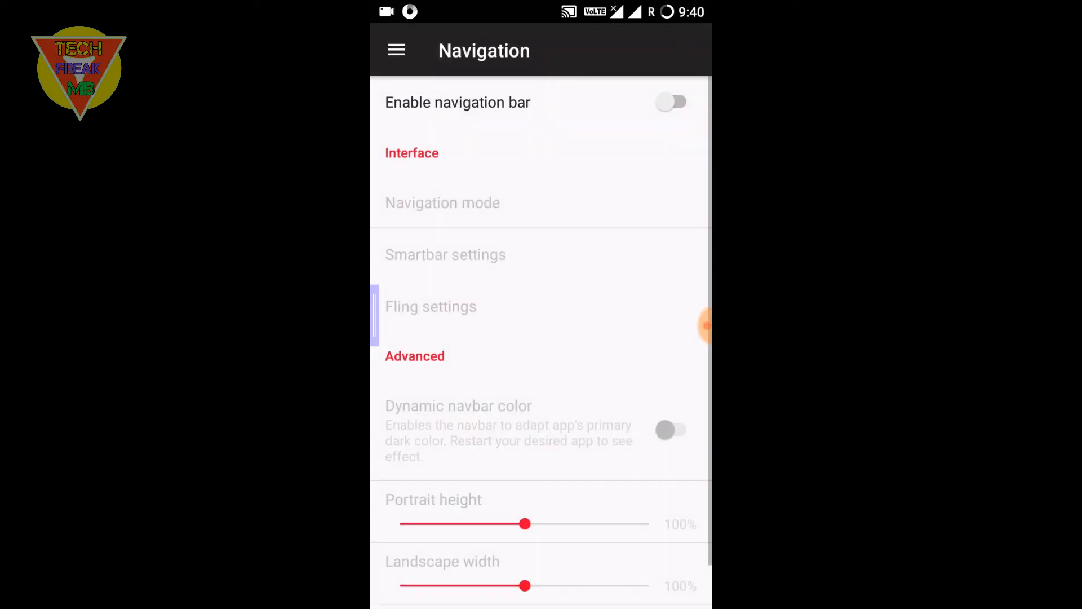
pyautogui.click(676, 102)
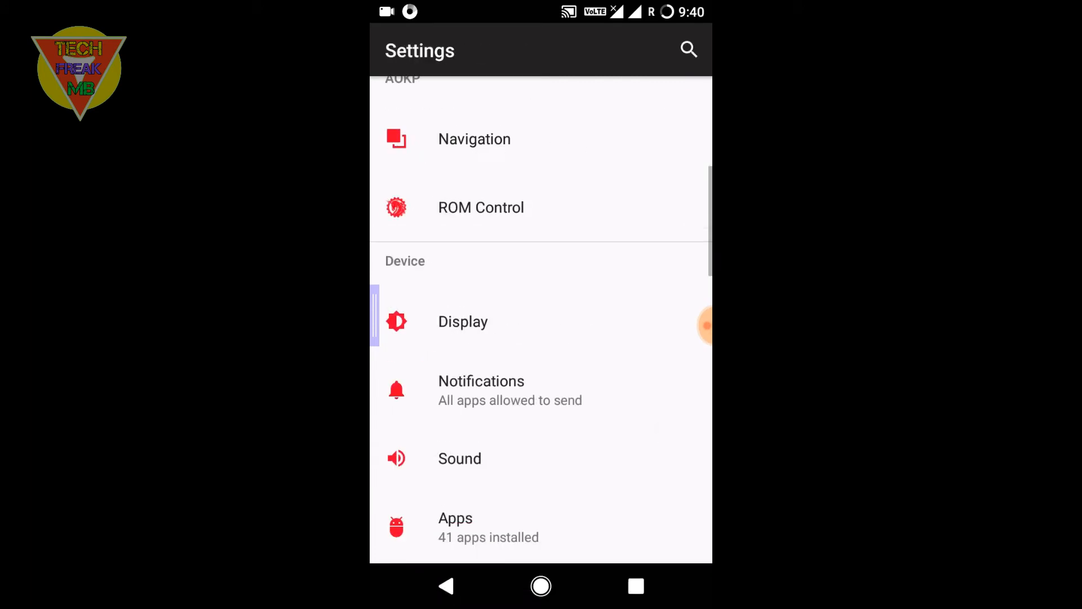
pyautogui.click(474, 138)
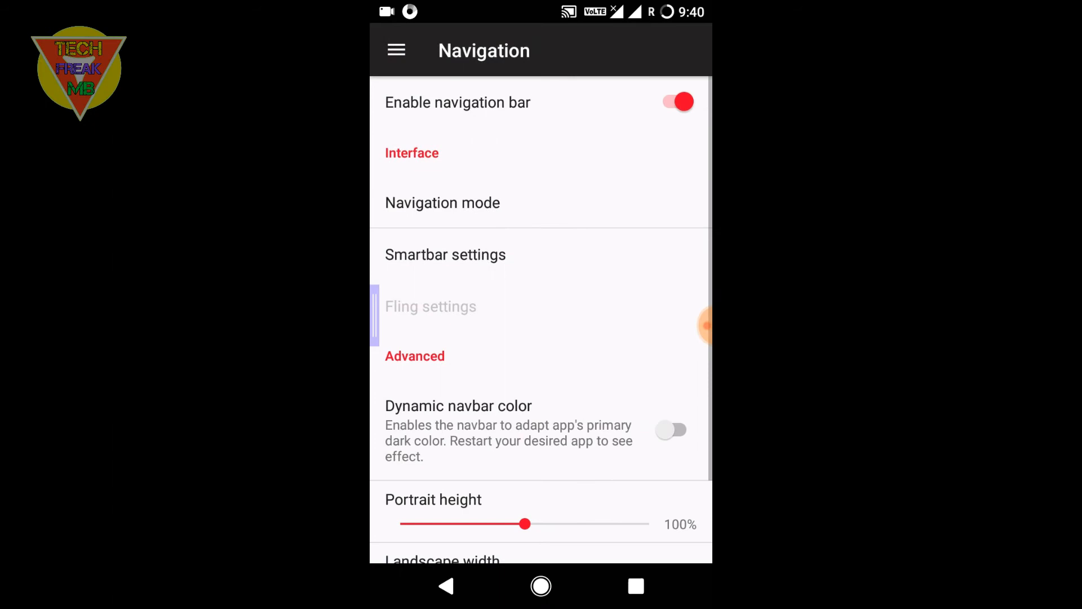
pyautogui.click(676, 102)
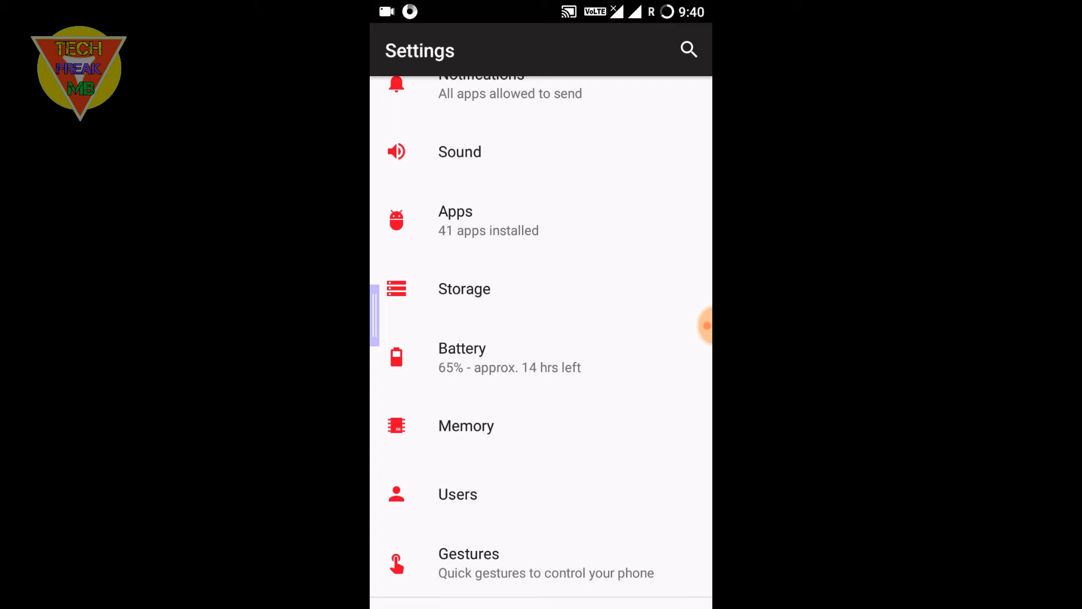
# Leave Settings and scroll the app drawer past Chrome, Gmail and Play Store to the bottom.
pyautogui.scroll(-3)
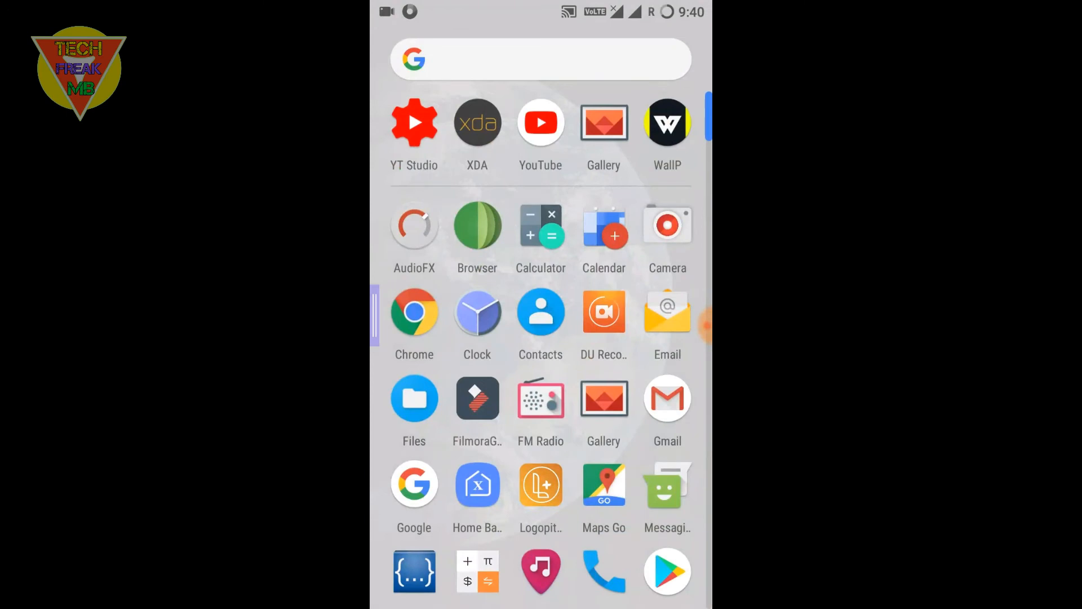
pyautogui.scroll(-3)
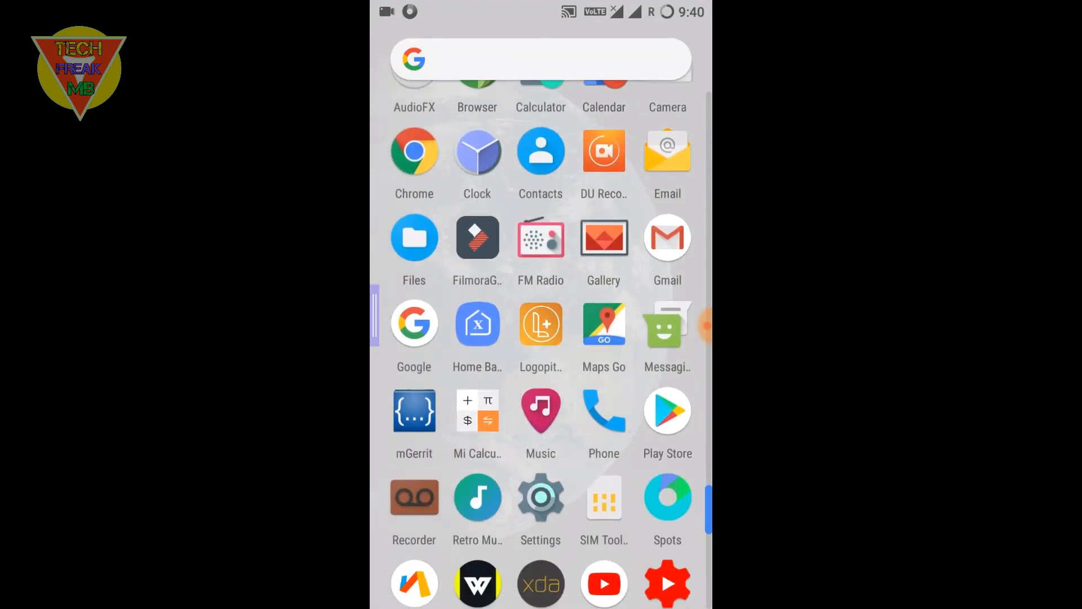
pyautogui.scroll(-3)
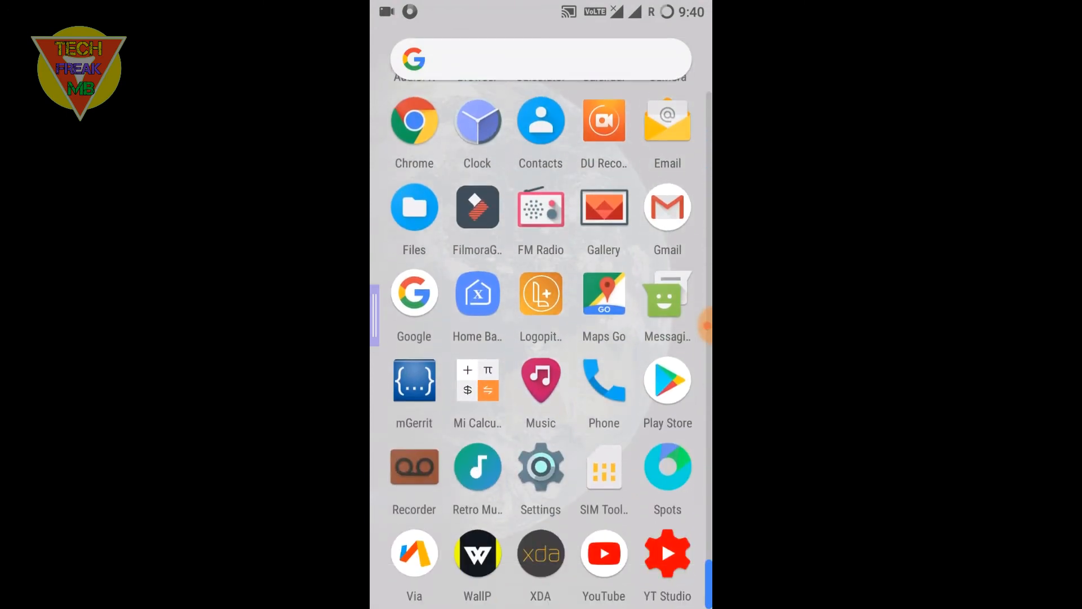